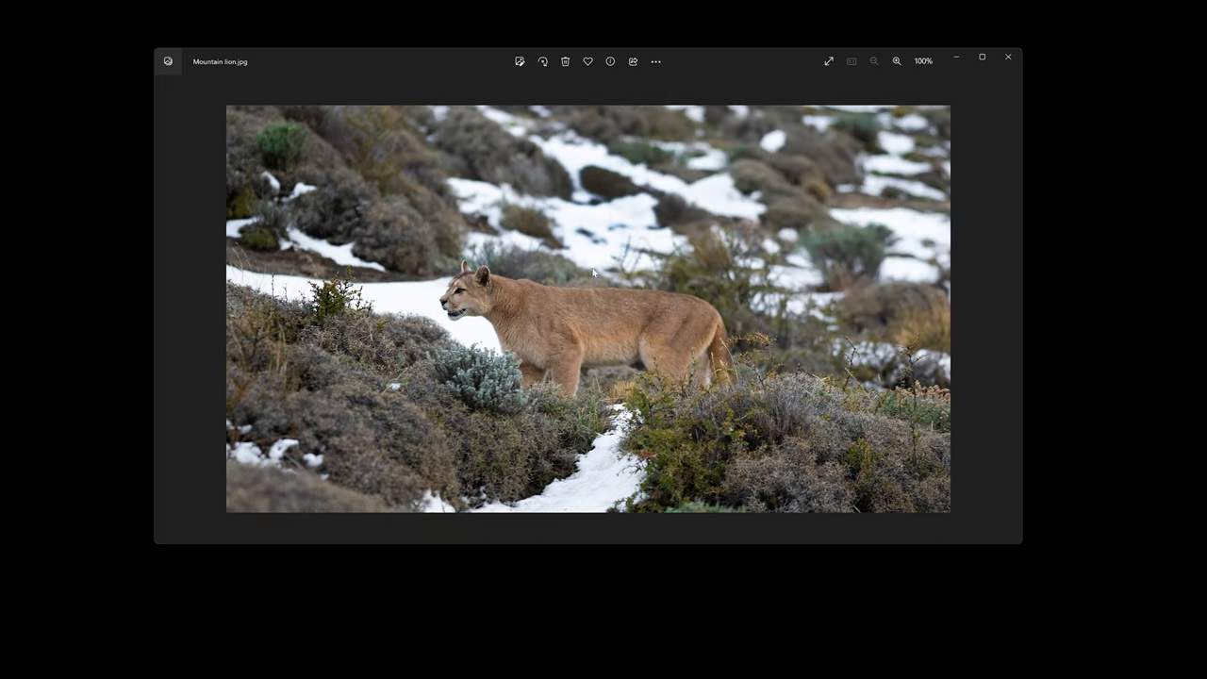
mouse_move(85, 160)
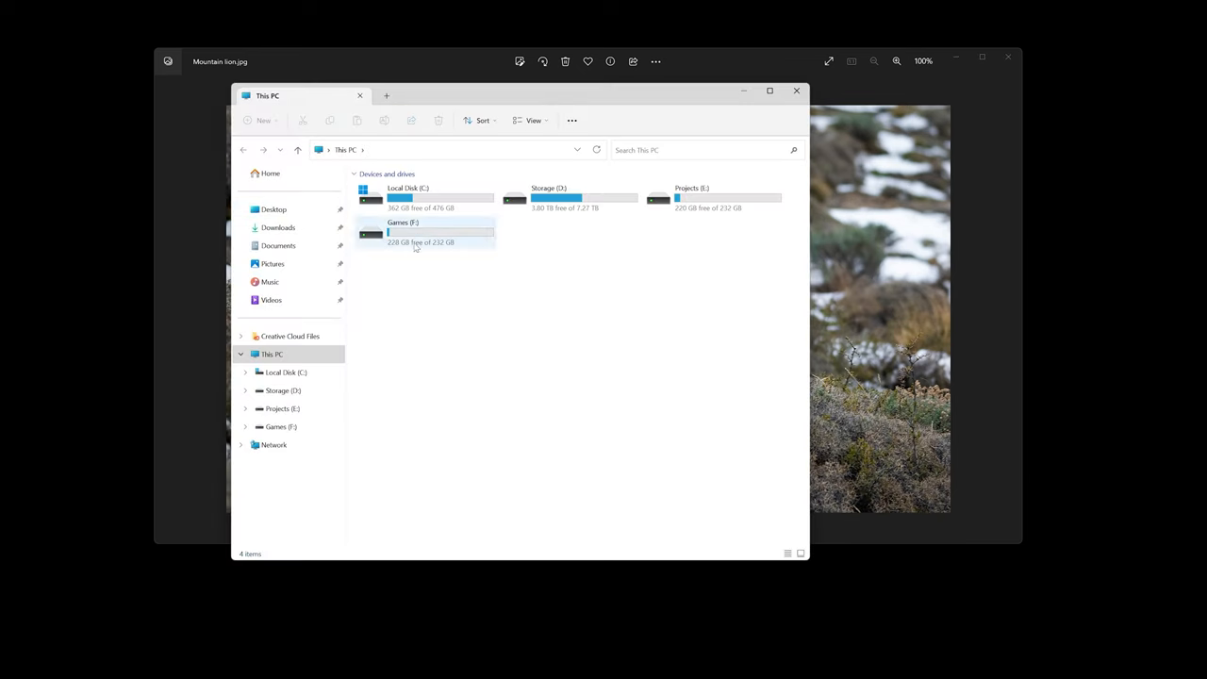
Step: Navigate to Pictures > Screenshots and select the Screenshot (24) file
click(272, 264)
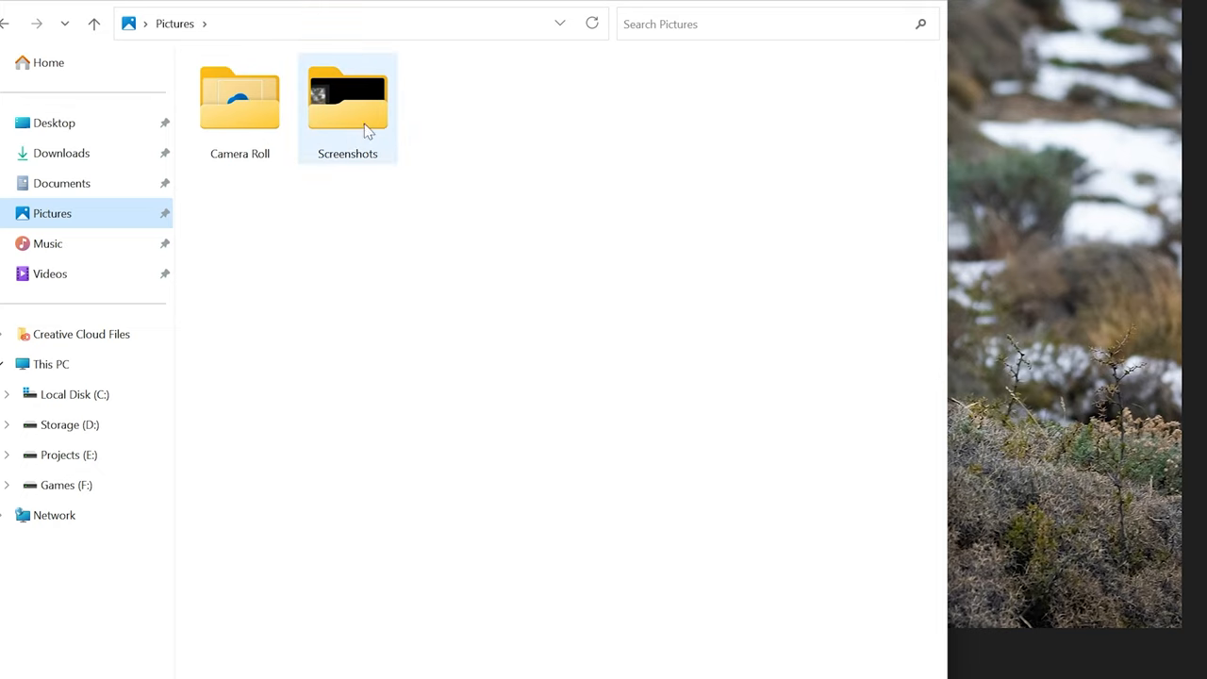
mouse_move(357, 131)
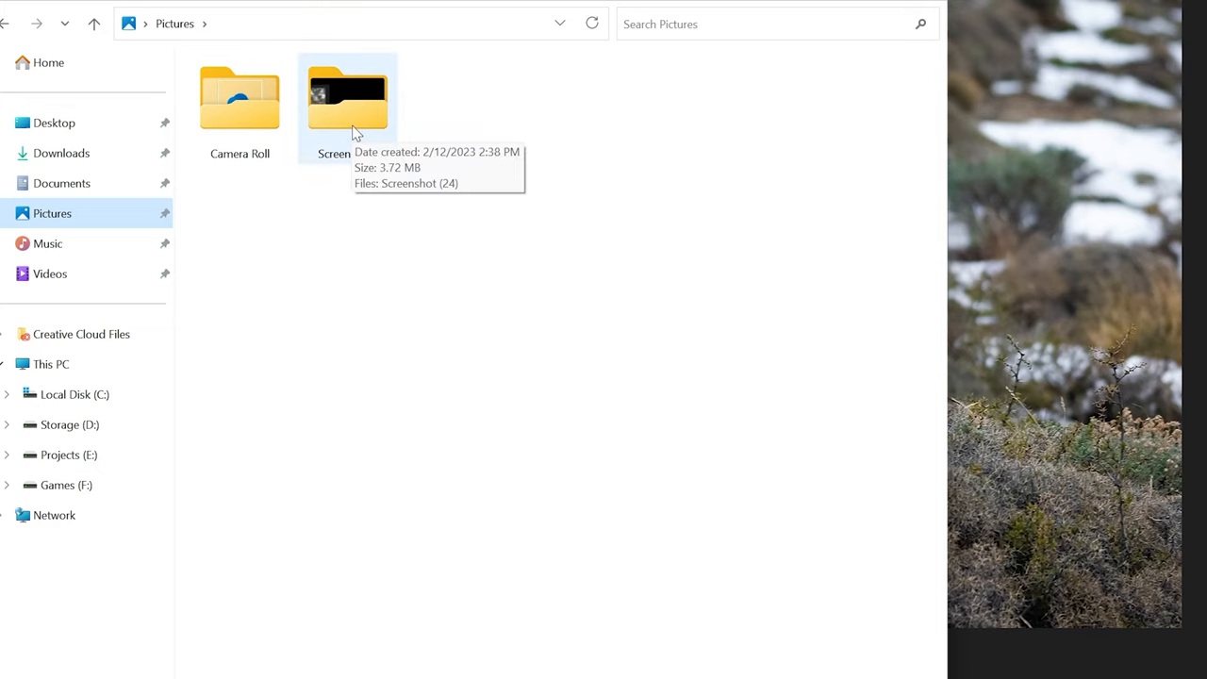
double_click(347, 98)
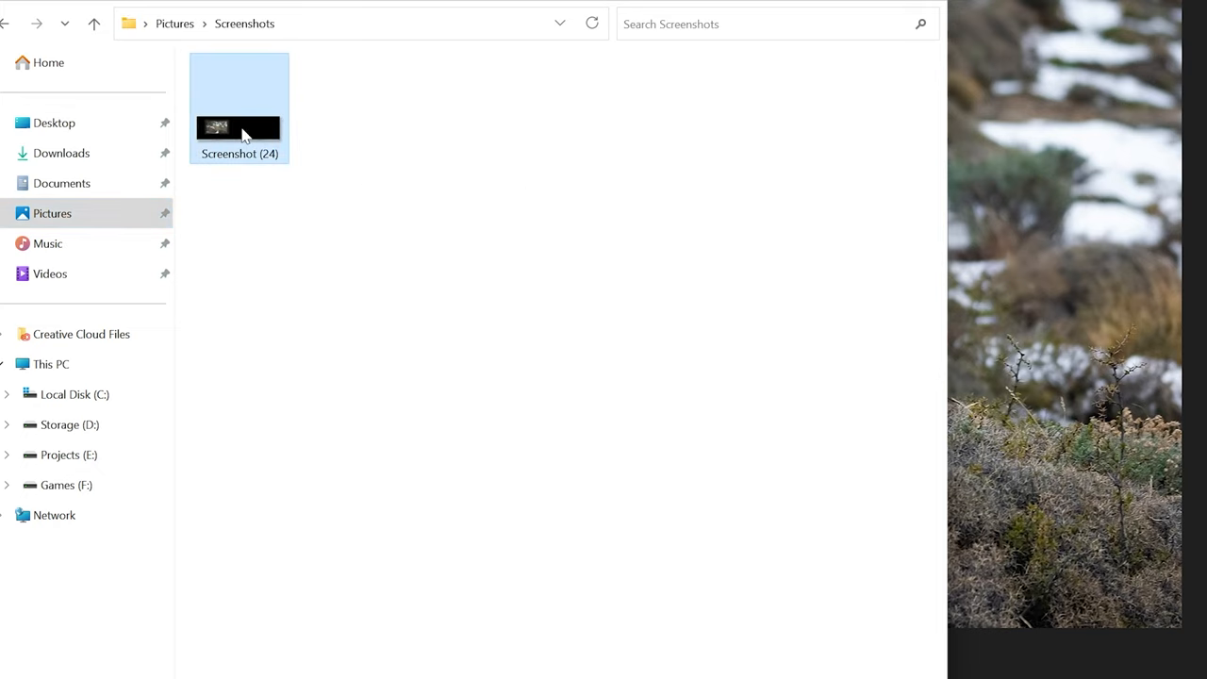
double_click(238, 128)
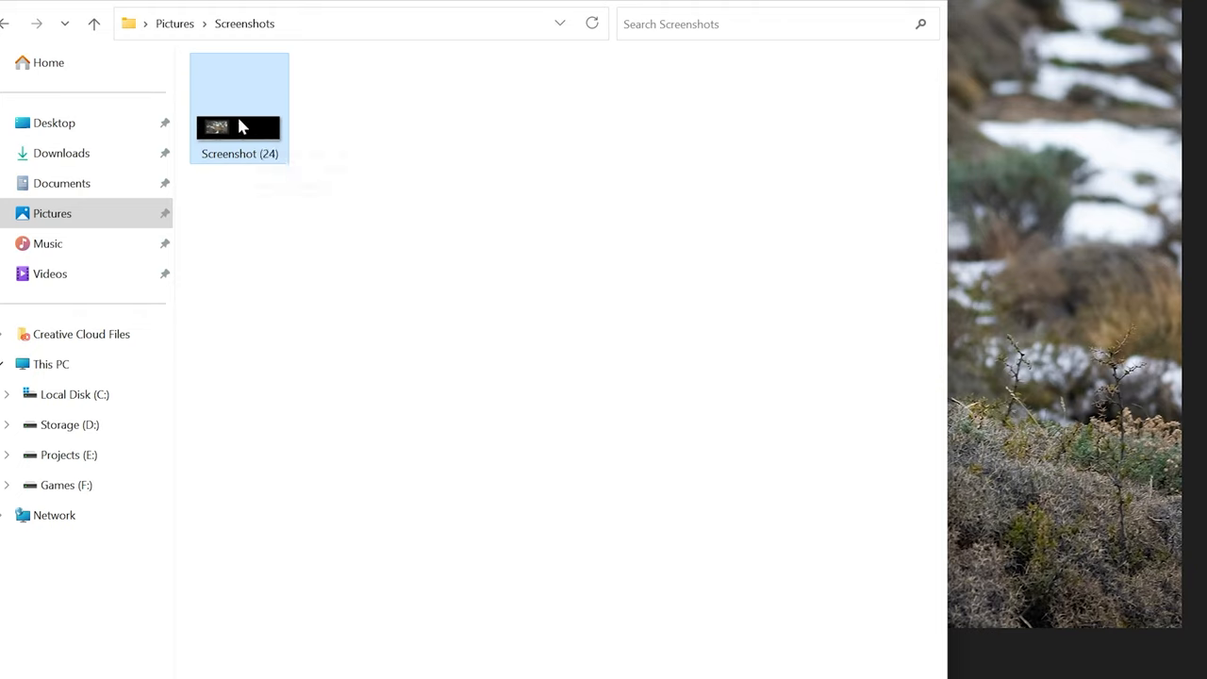
Step: Open Screenshot (24) in Paint via the right-click Open with menu
right_click(238, 128)
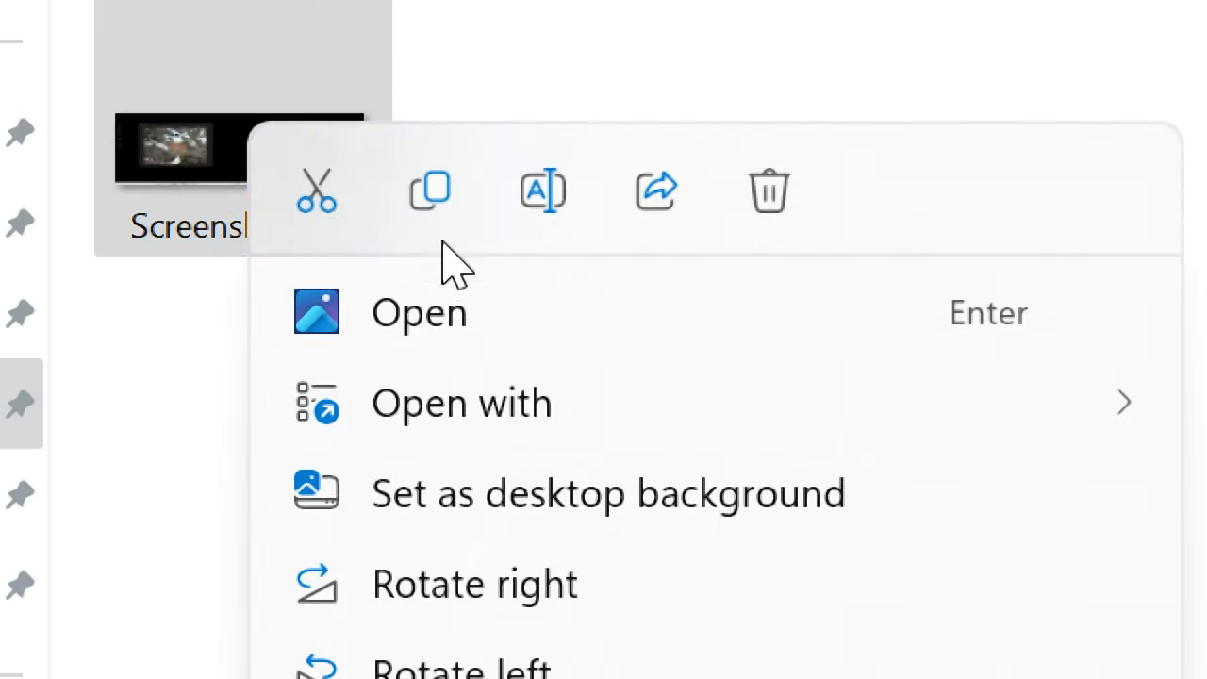
click(460, 402)
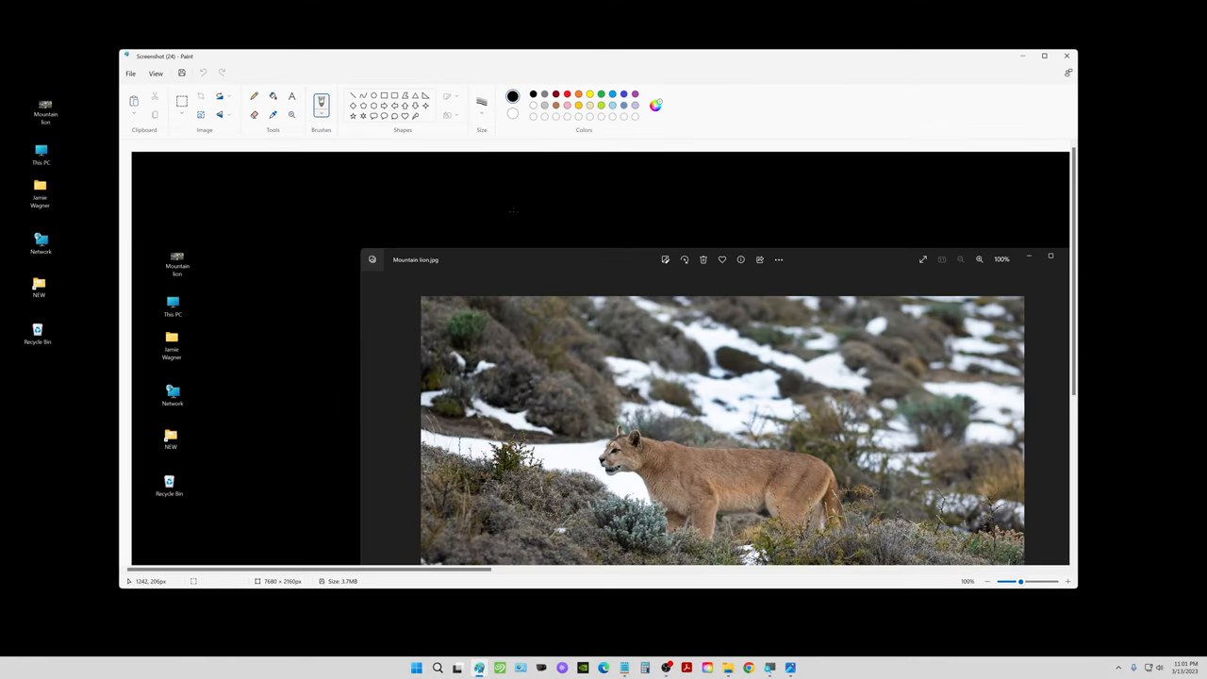
mouse_move(571, 125)
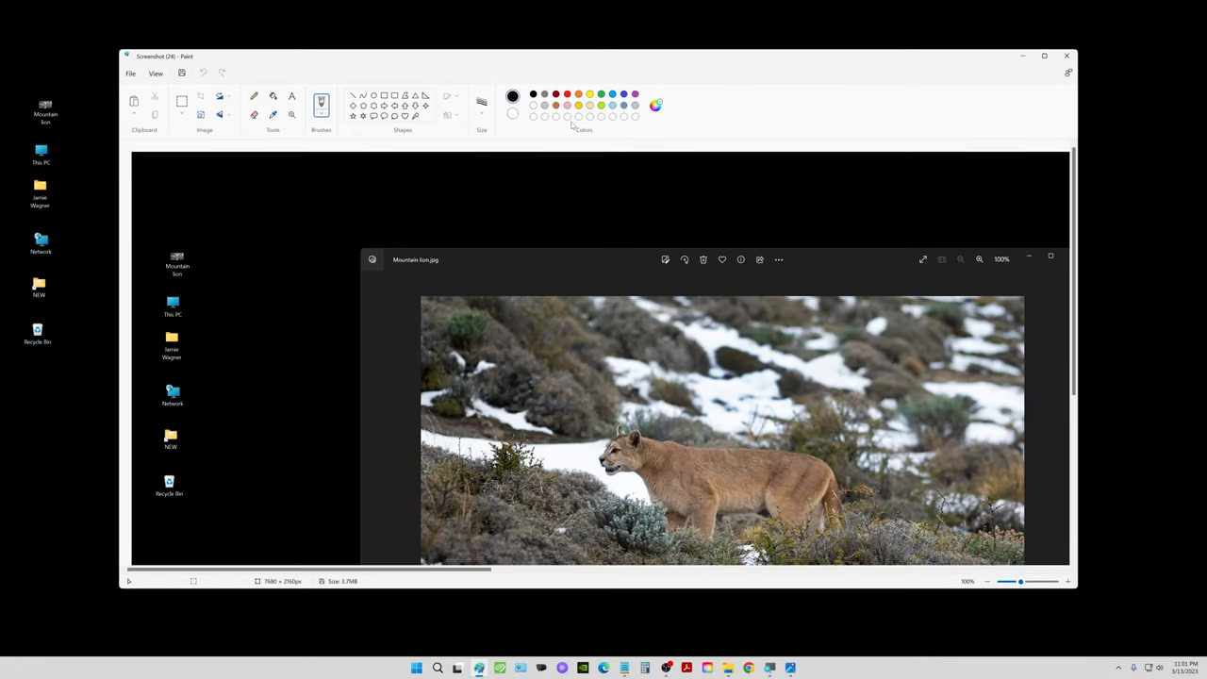
Step: Save Screenshot (24) from Paint as a JPEG picture in Pictures
click(219, 96)
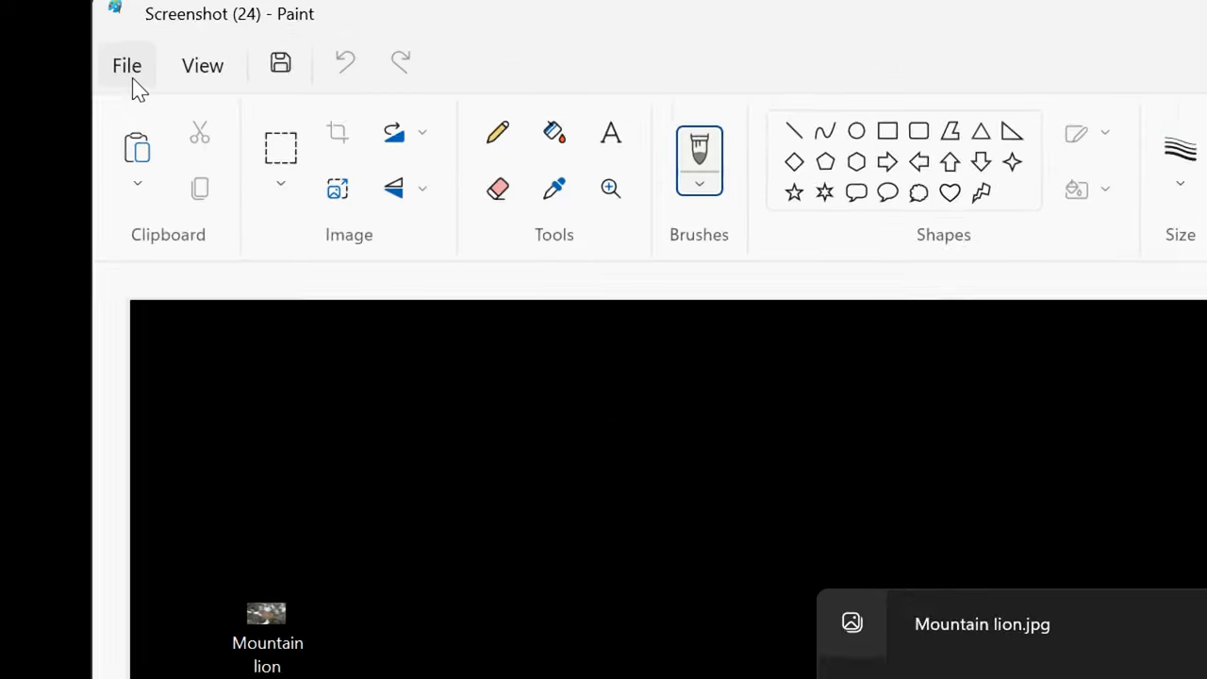
click(126, 65)
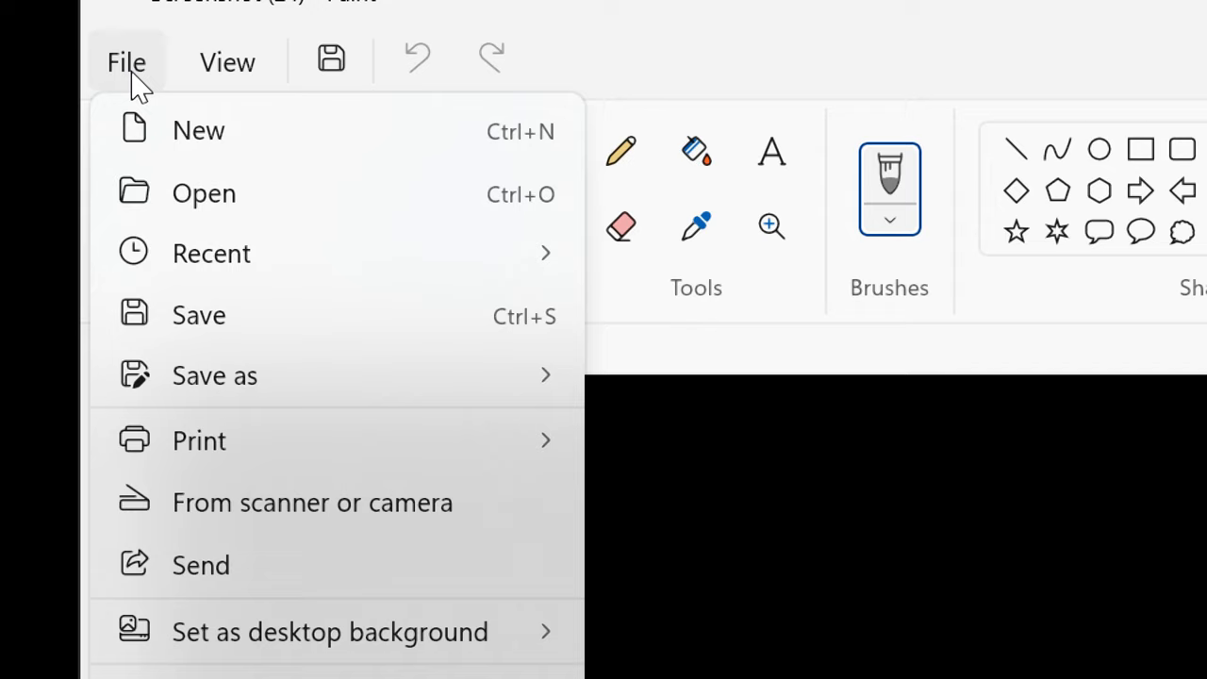
mouse_move(234, 375)
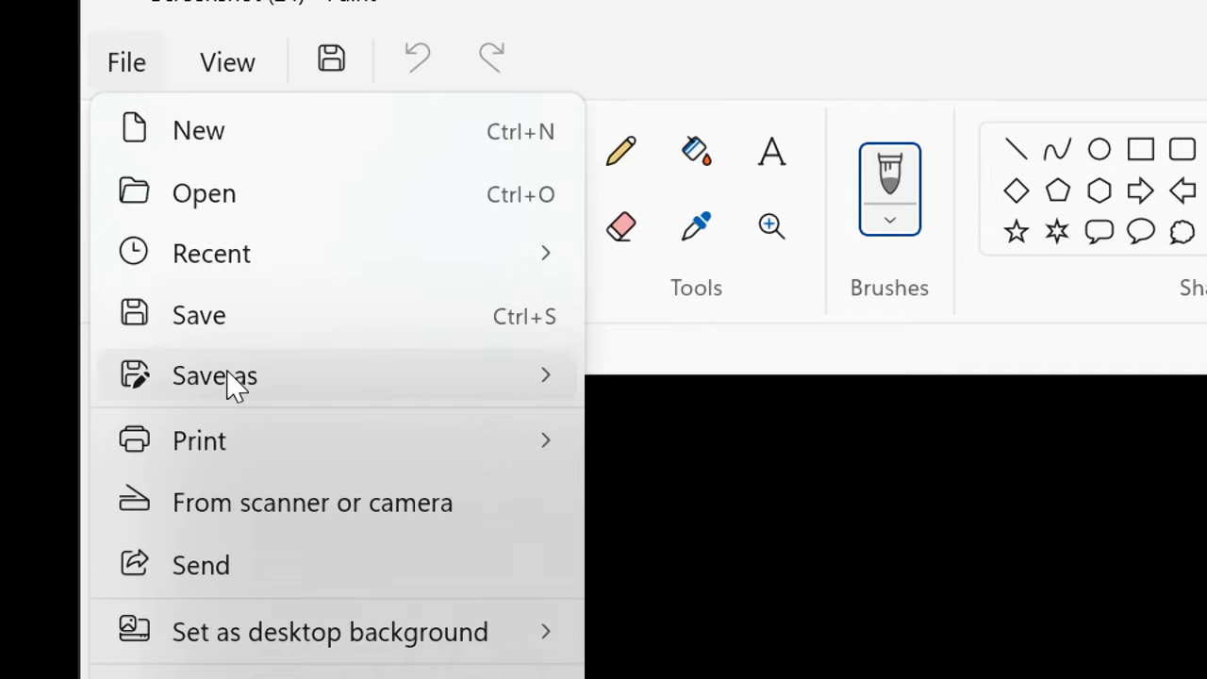
click(215, 375)
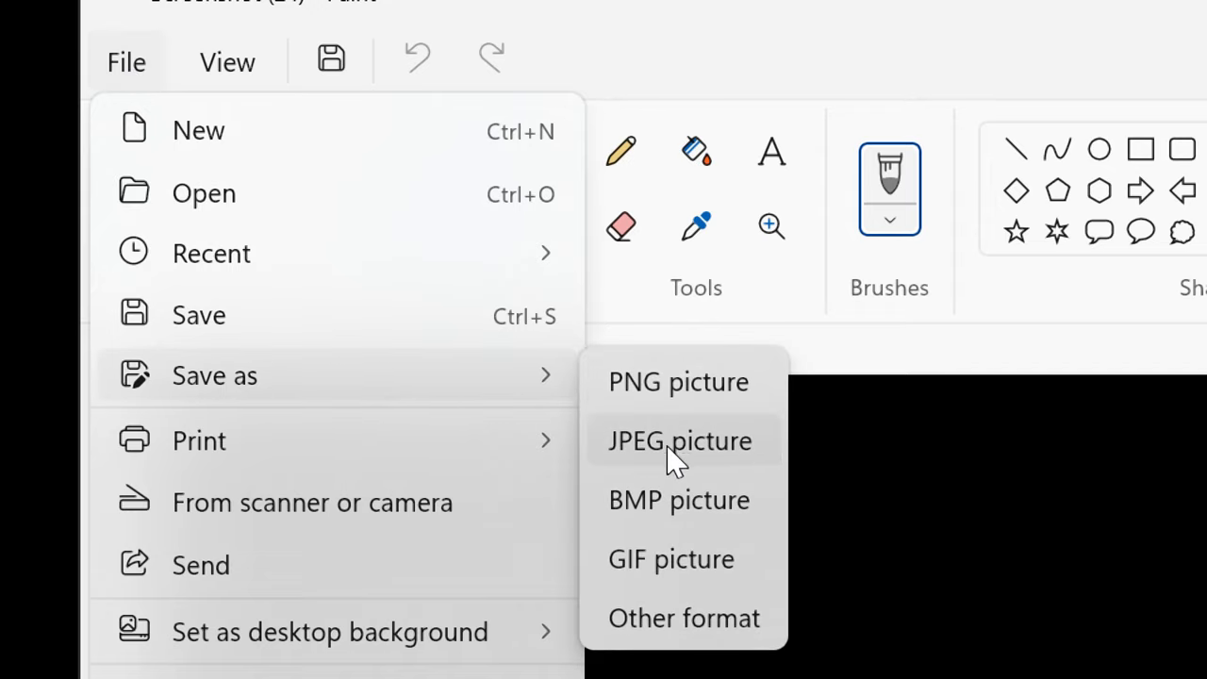
mouse_move(694, 462)
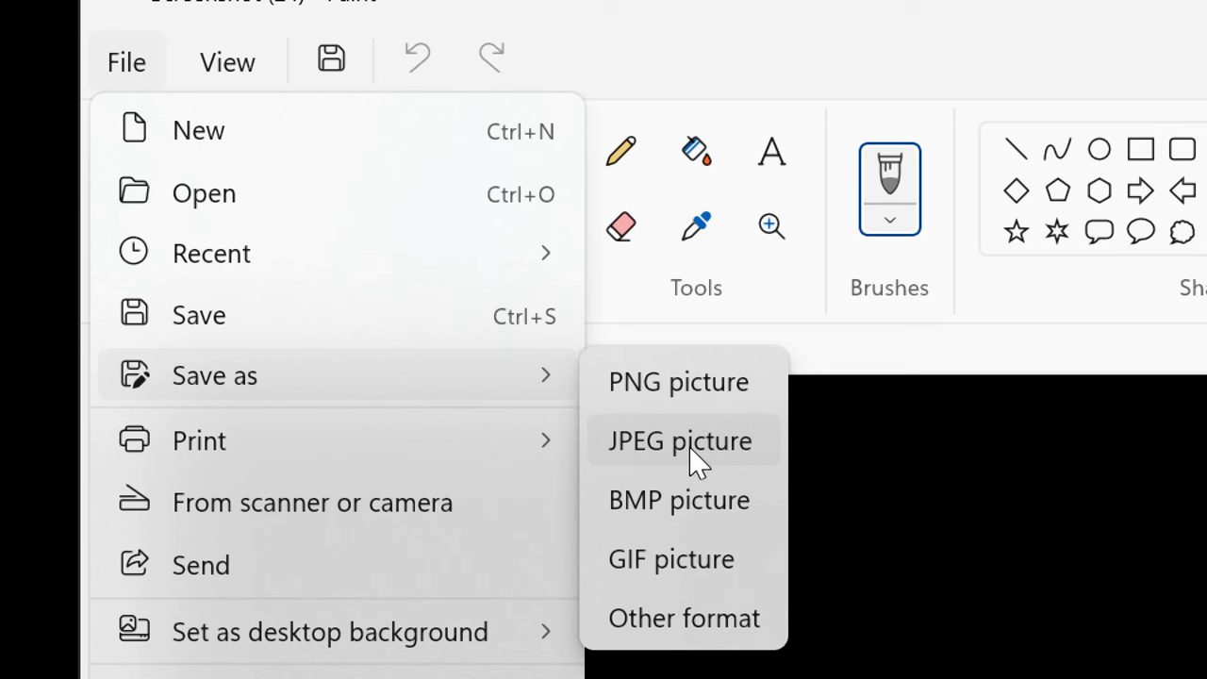
click(678, 441)
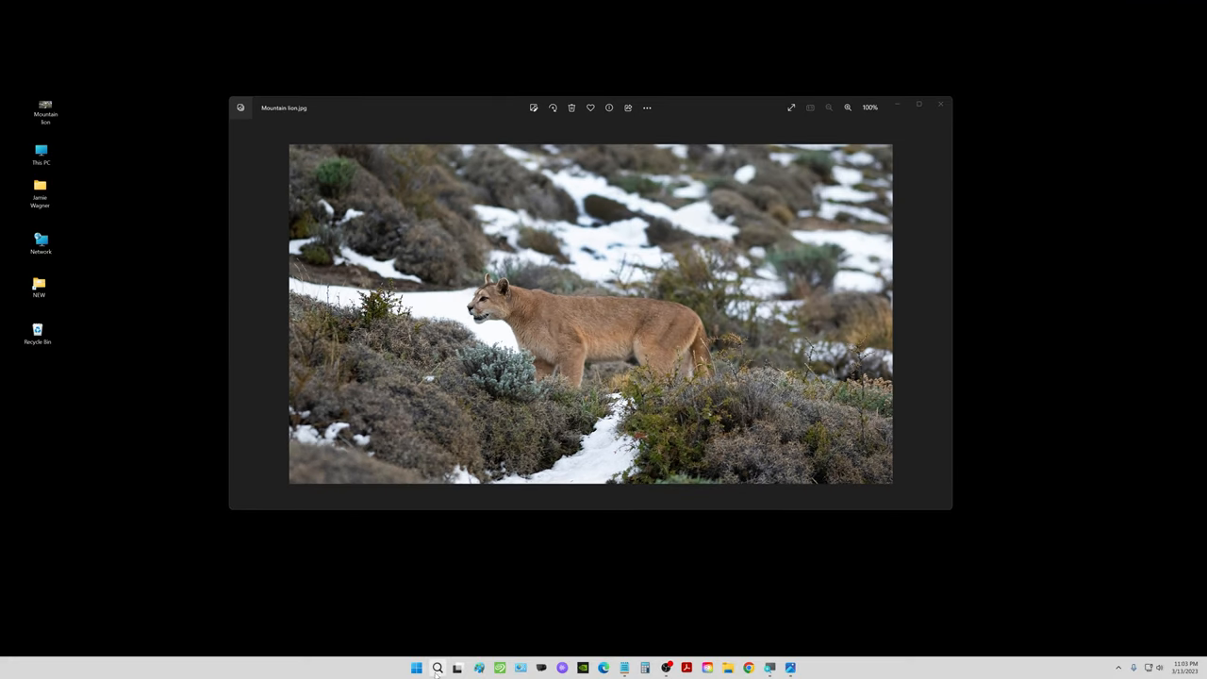
Step: Search 'pa' in Start to launch Paint with a blank canvas
click(437, 668)
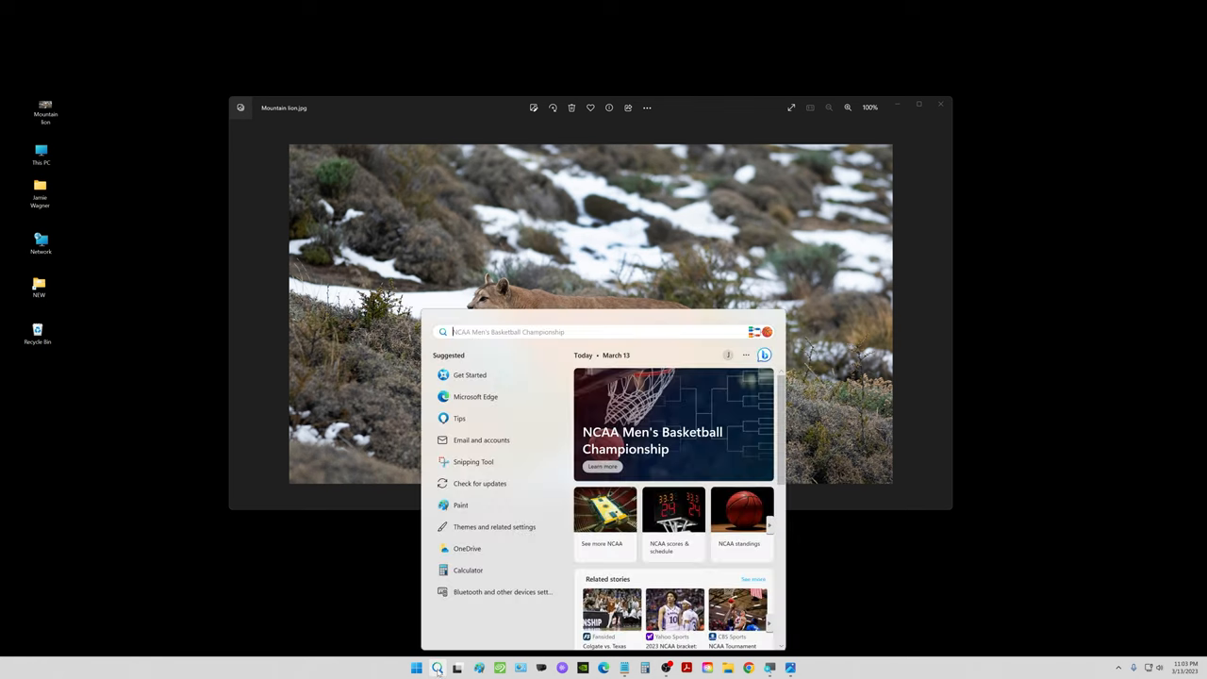
text(pa)
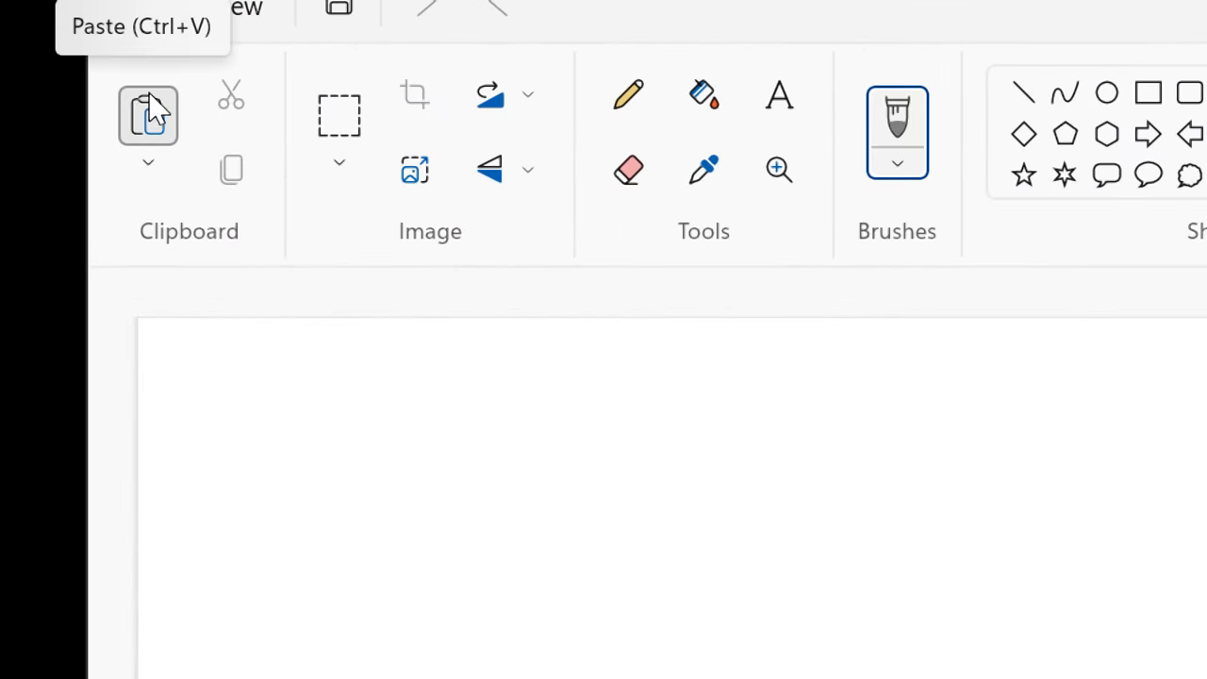
Step: Paste the captured desktop onto the canvas and save it as a JPEG named Untitled in Pictures
click(148, 115)
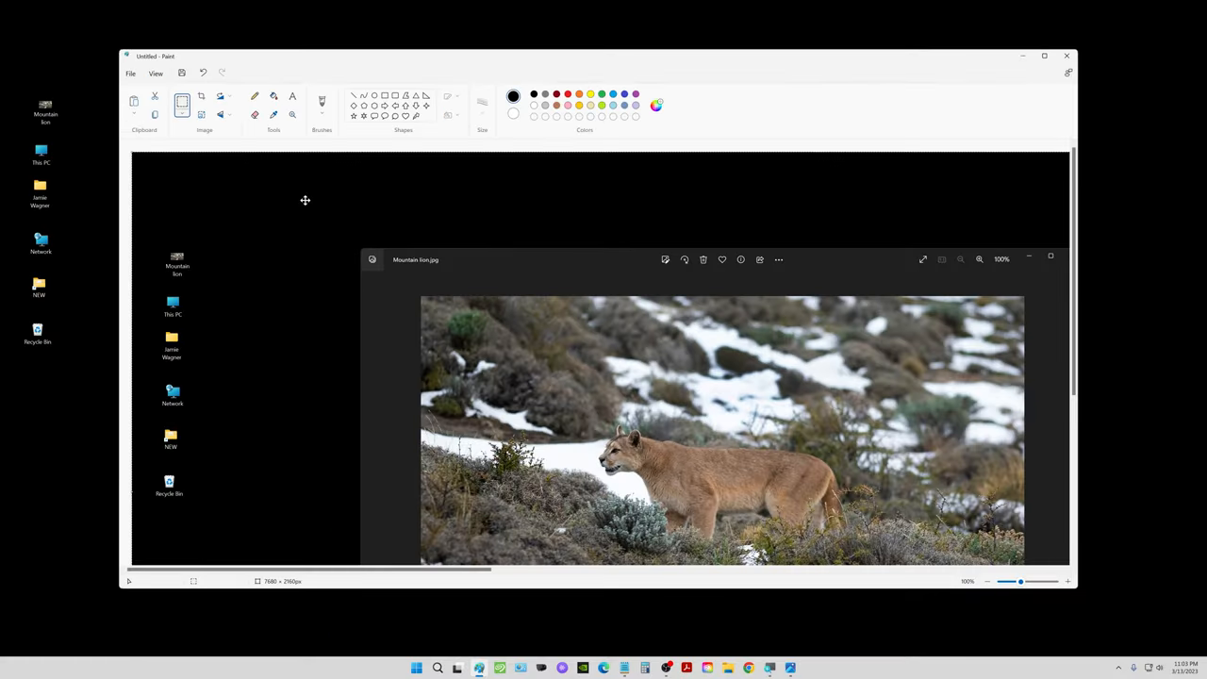
mouse_move(460, 163)
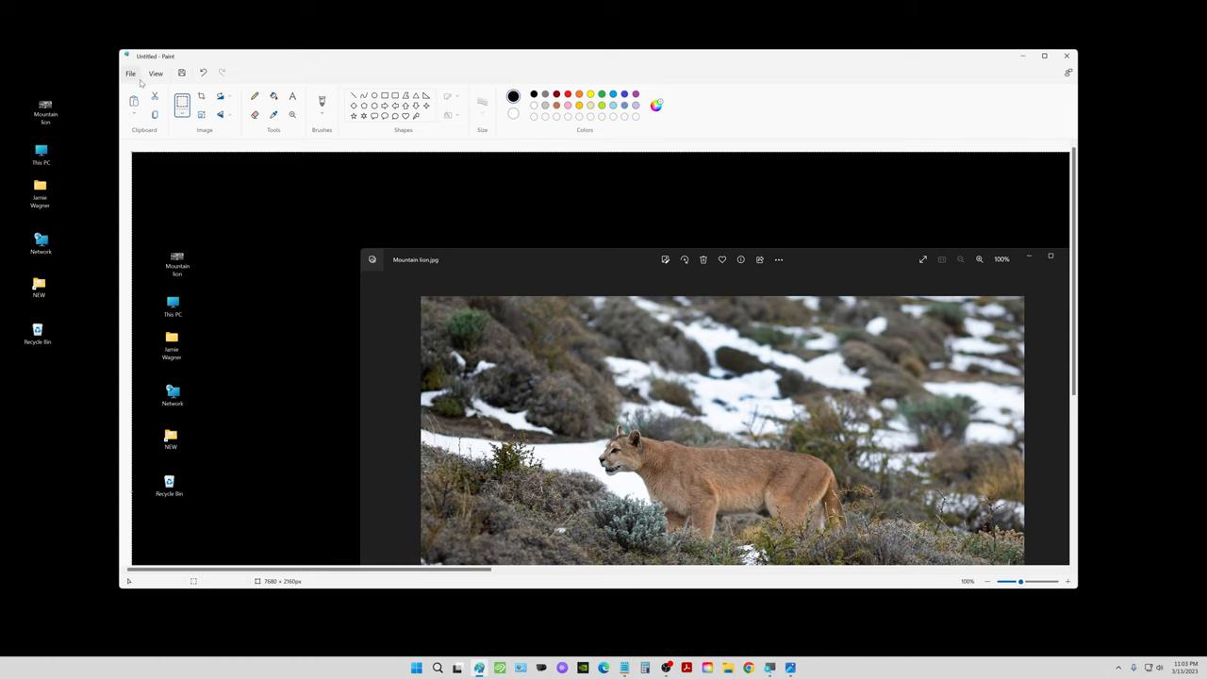
click(132, 74)
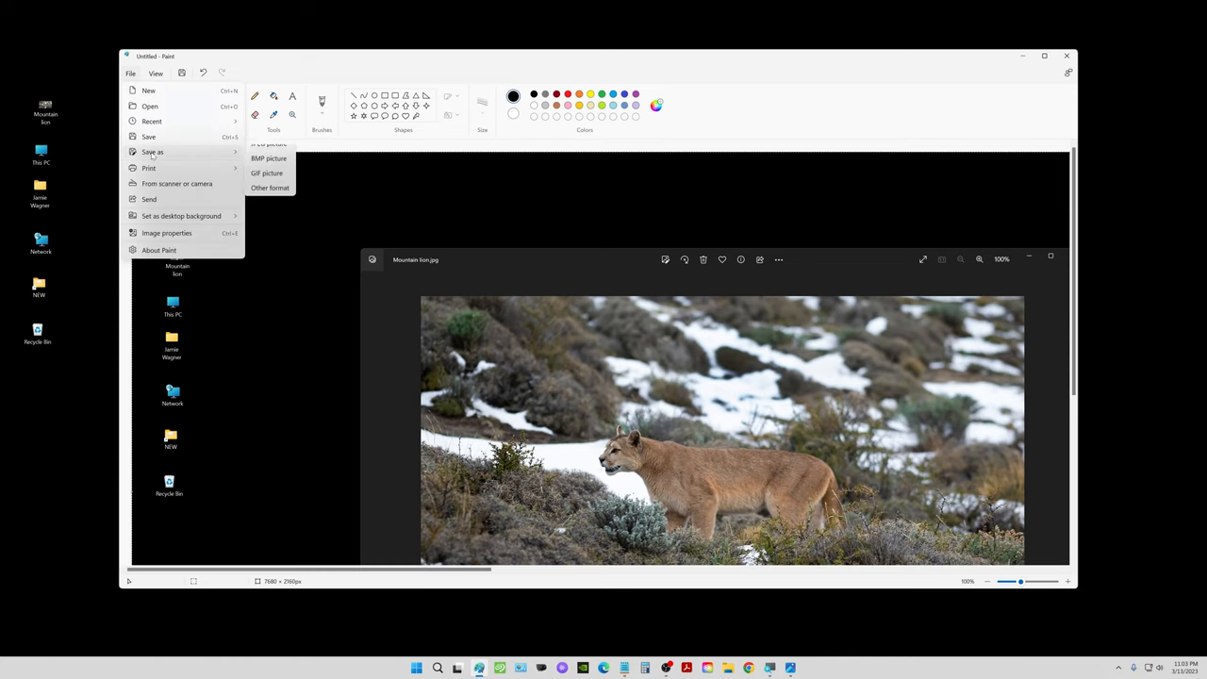
click(270, 143)
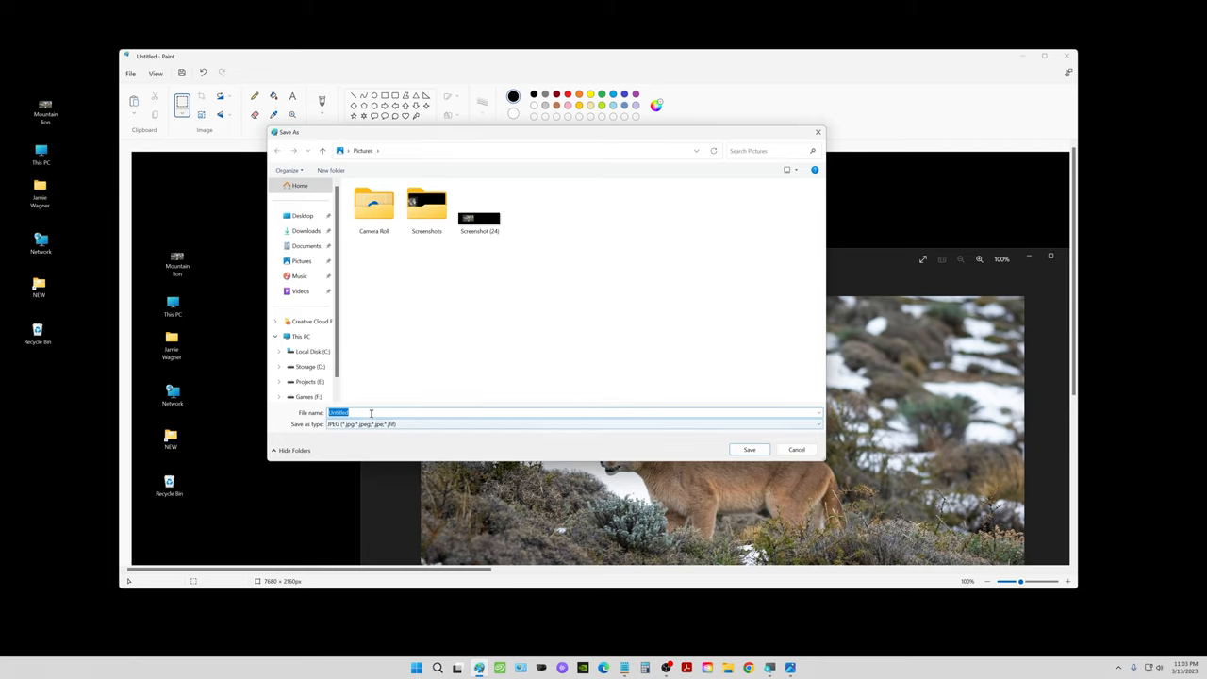
click(748, 448)
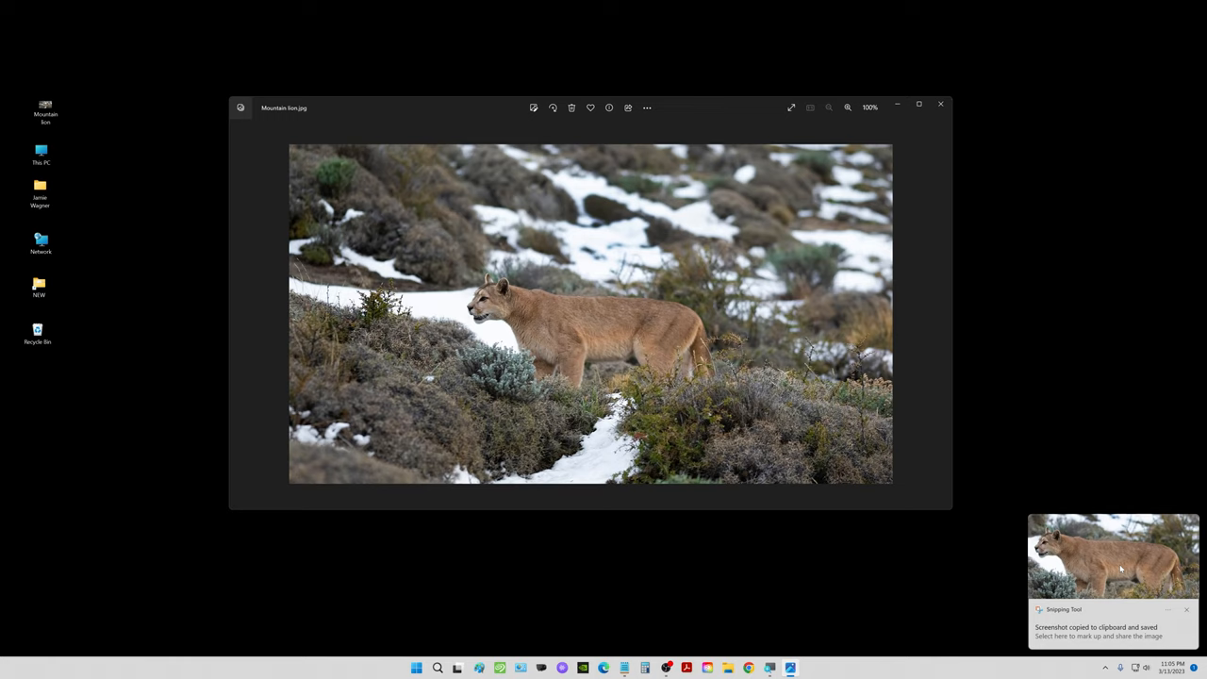
mouse_move(1110, 565)
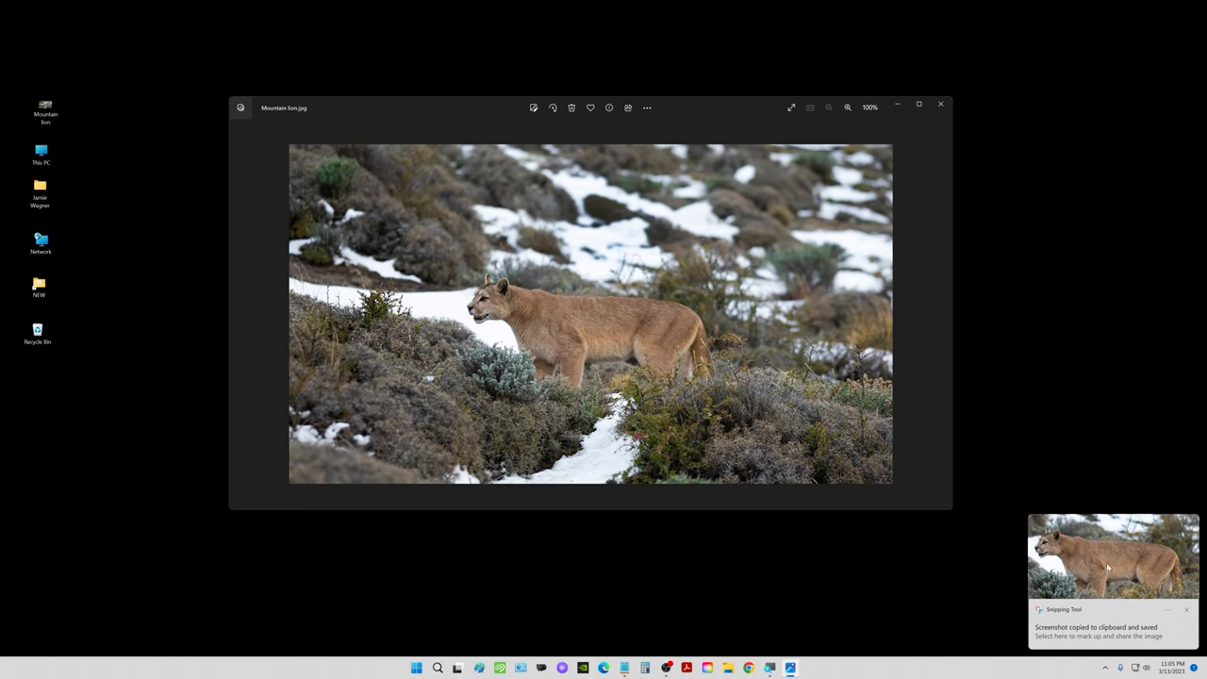
Step: Capture a region snip of the mountain lion photo with Snipping Tool
click(1113, 566)
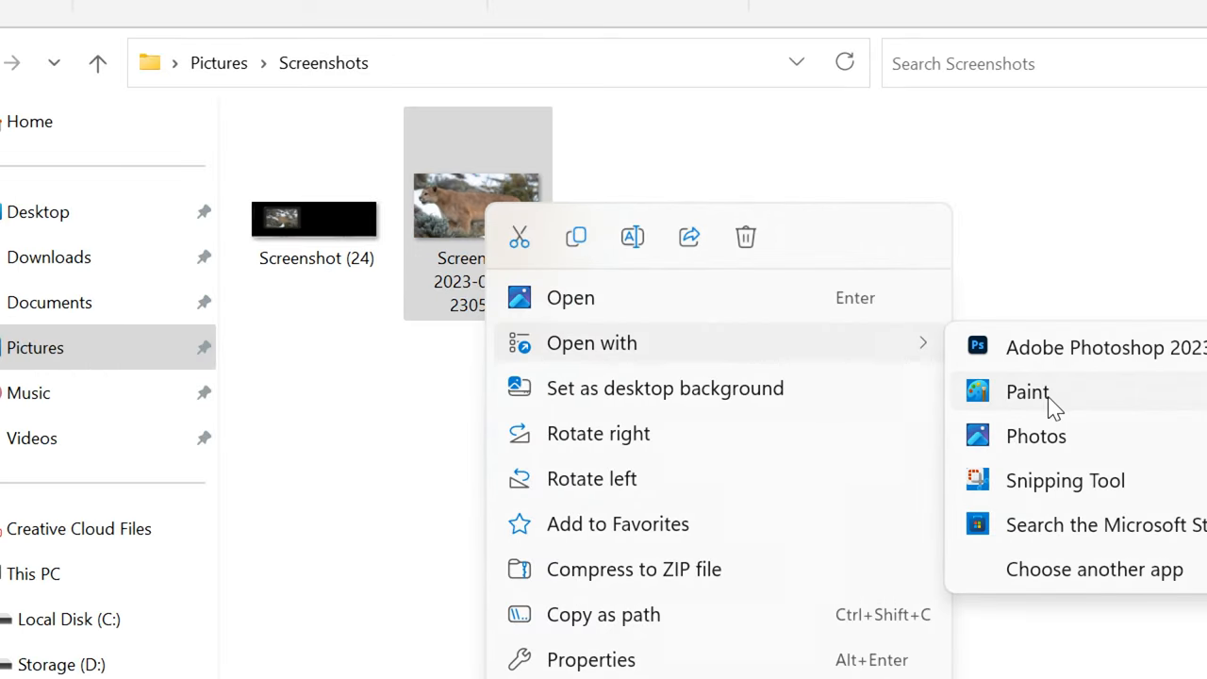
Step: Open the new mountain lion snip from Screenshots in Paint
click(1027, 390)
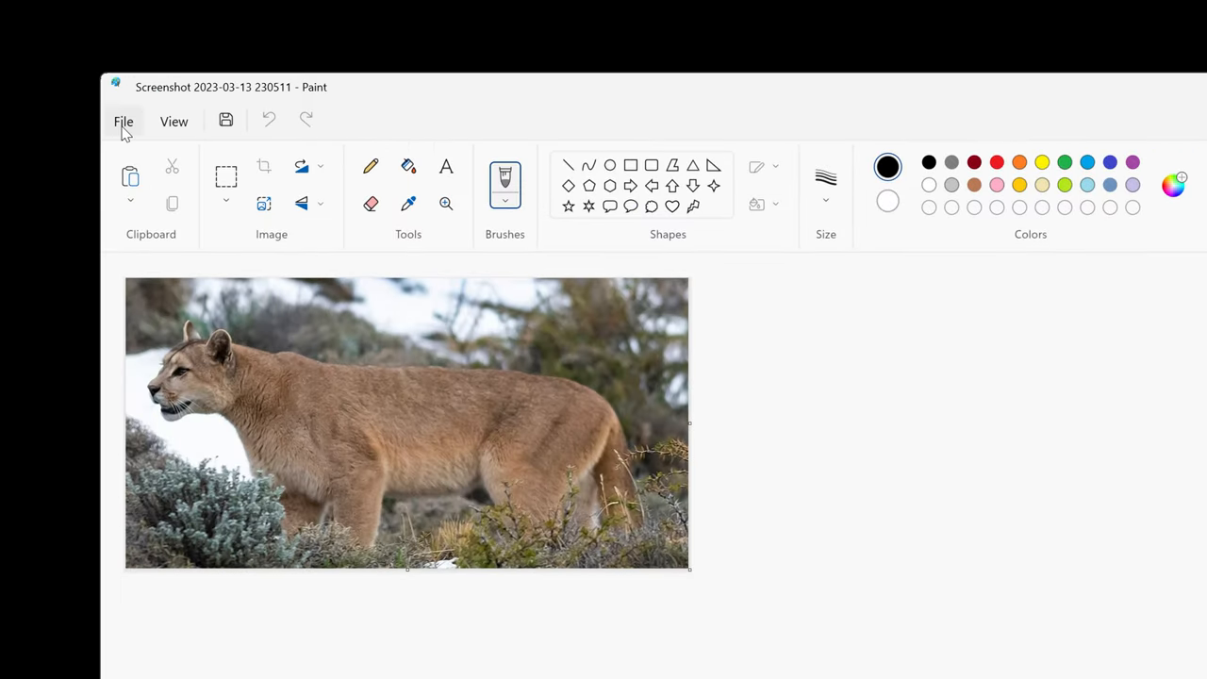
Step: Save the mountain lion snip as a JPEG picture in Pictures
click(124, 120)
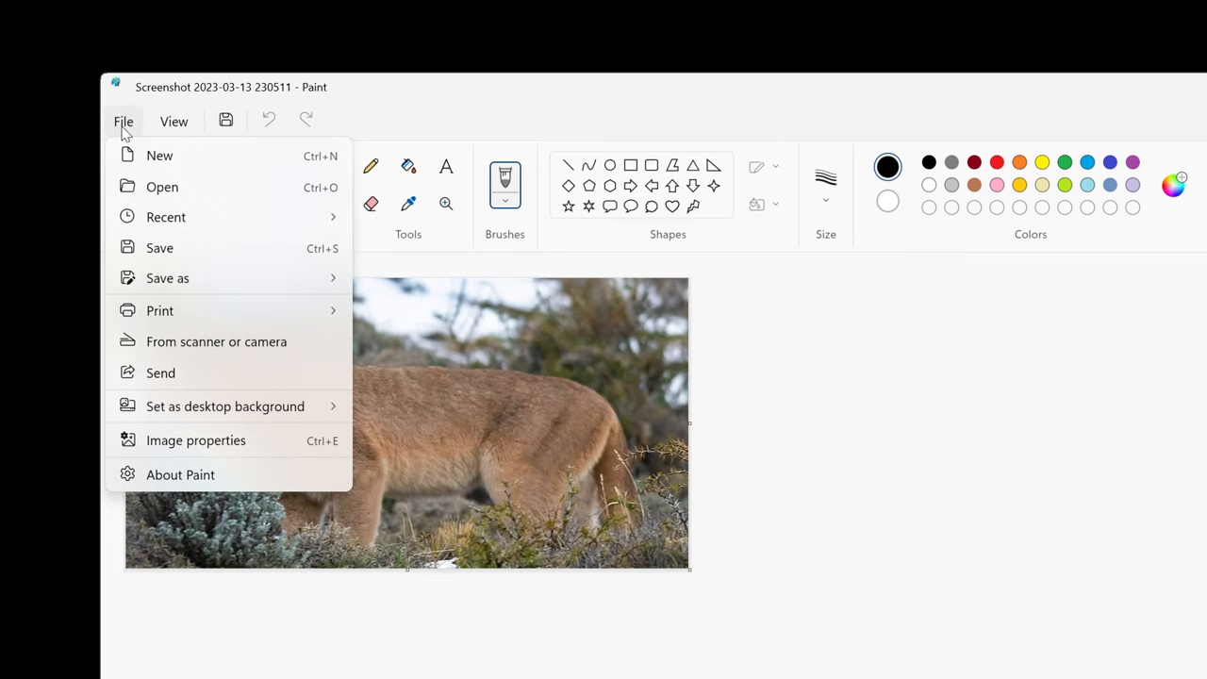
click(166, 278)
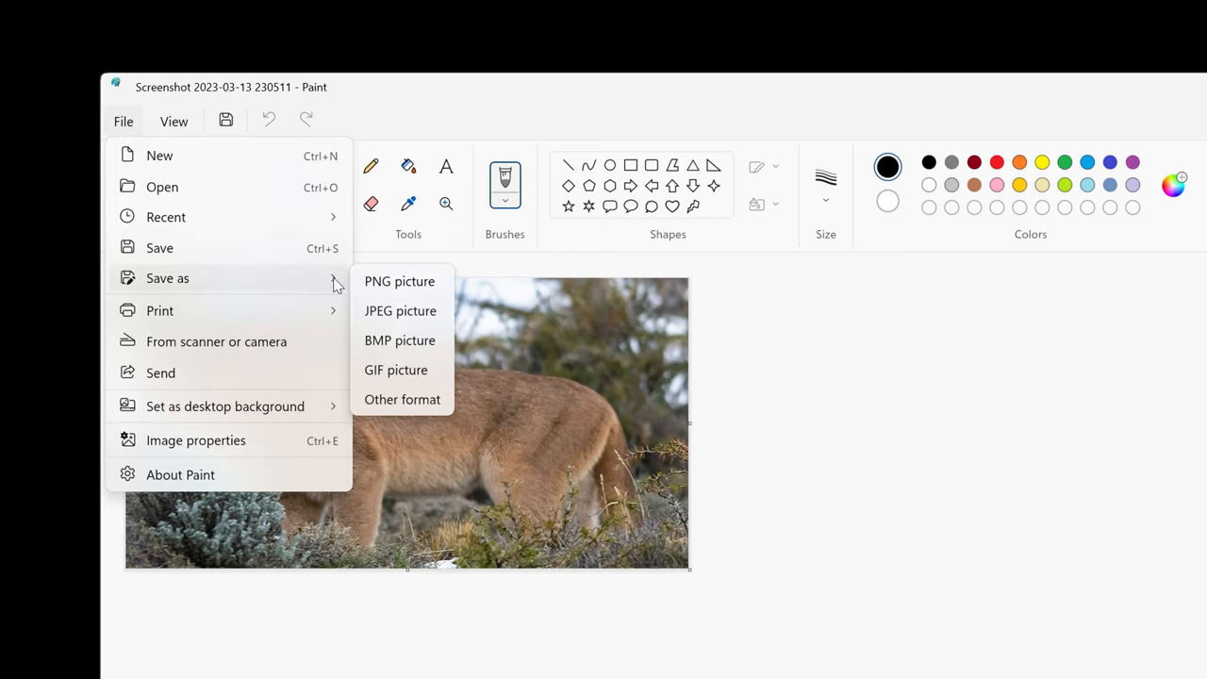
click(400, 281)
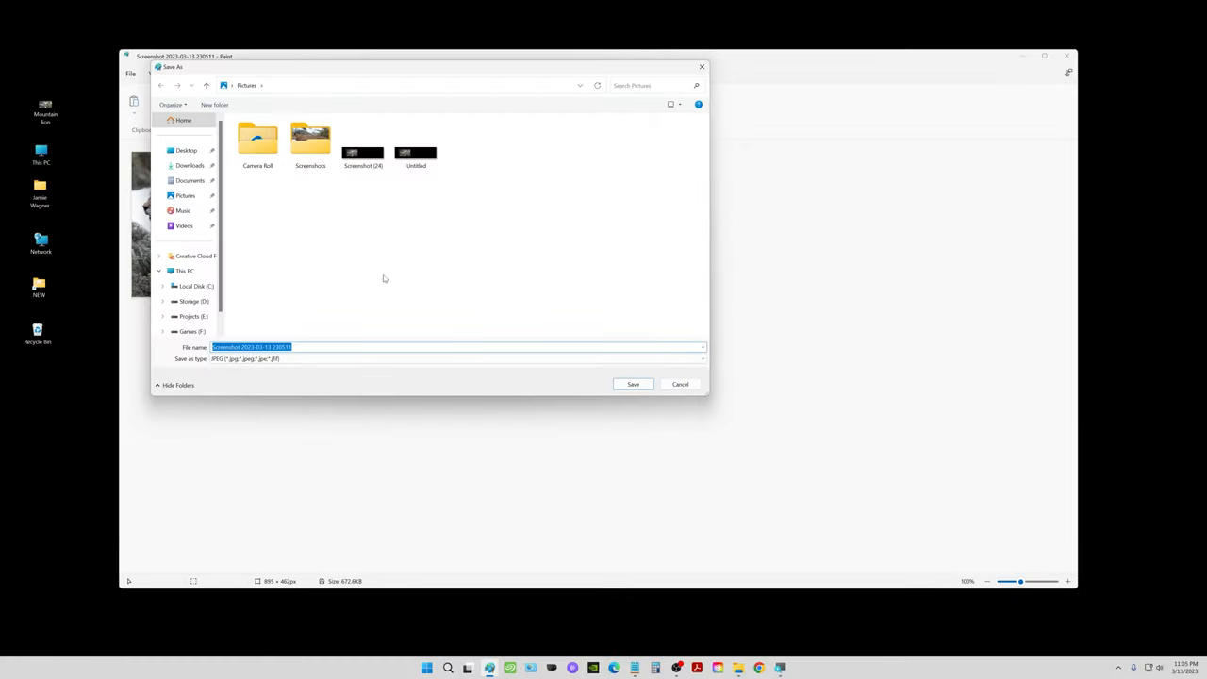
mouse_move(585, 377)
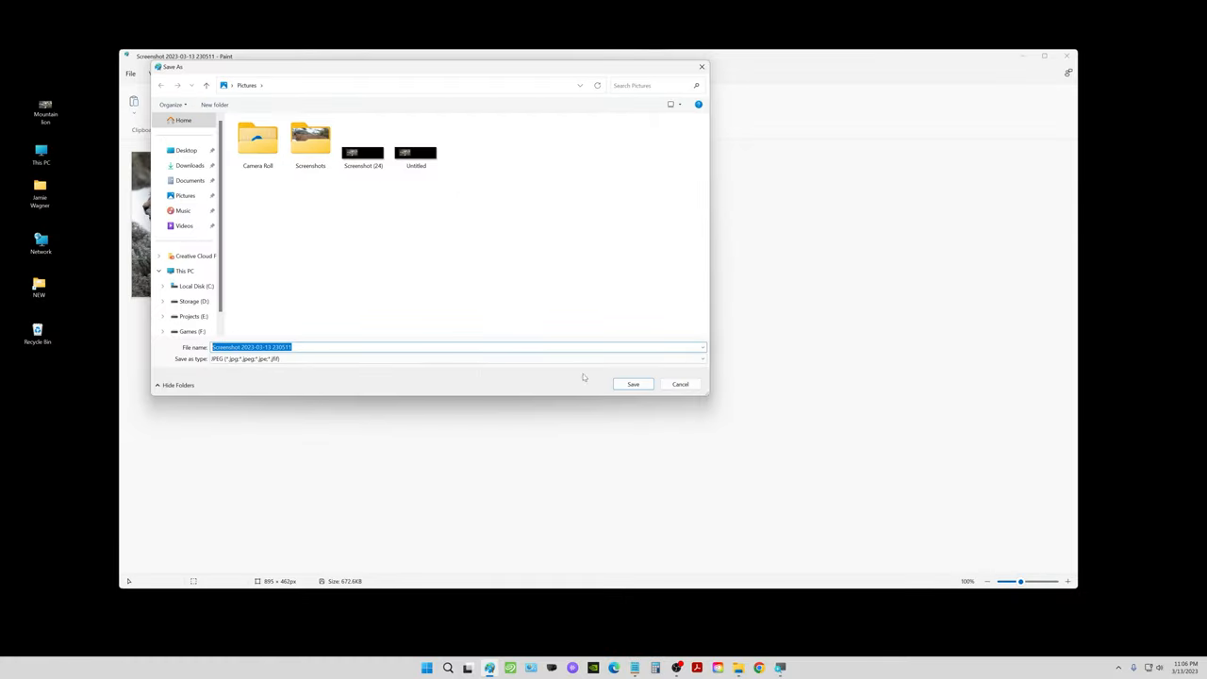
click(634, 385)
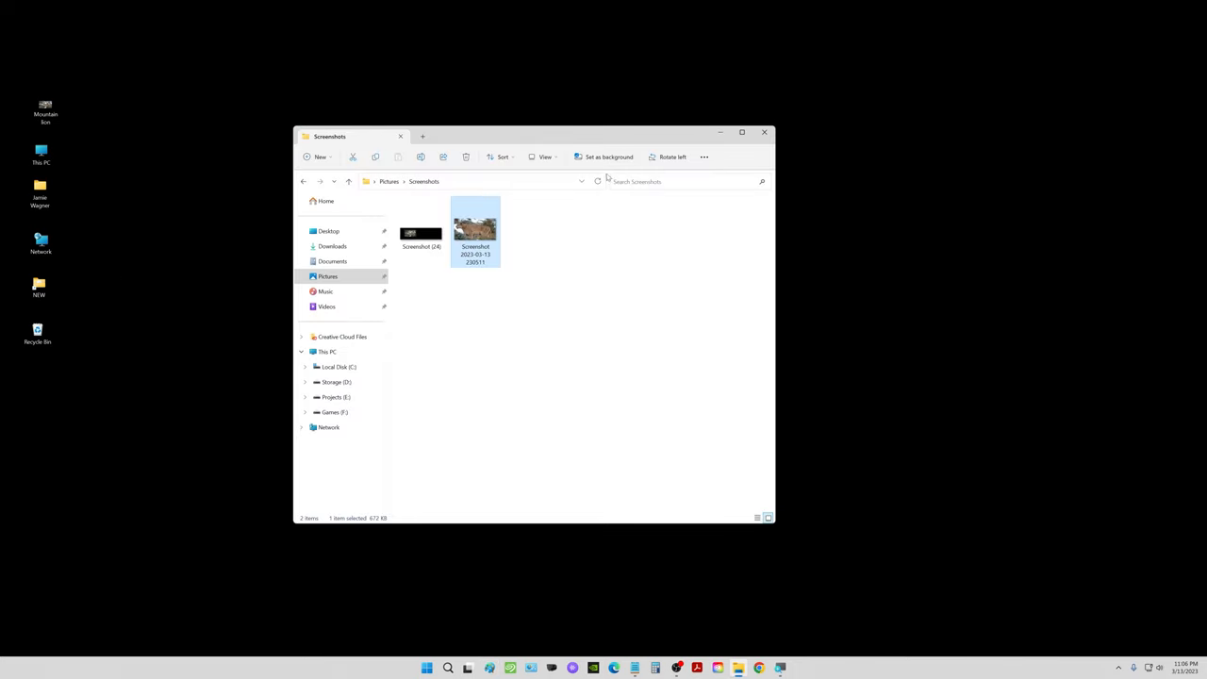
Step: Return from File Explorer to the full-size mountain lion photo in the image viewer
double_click(475, 226)
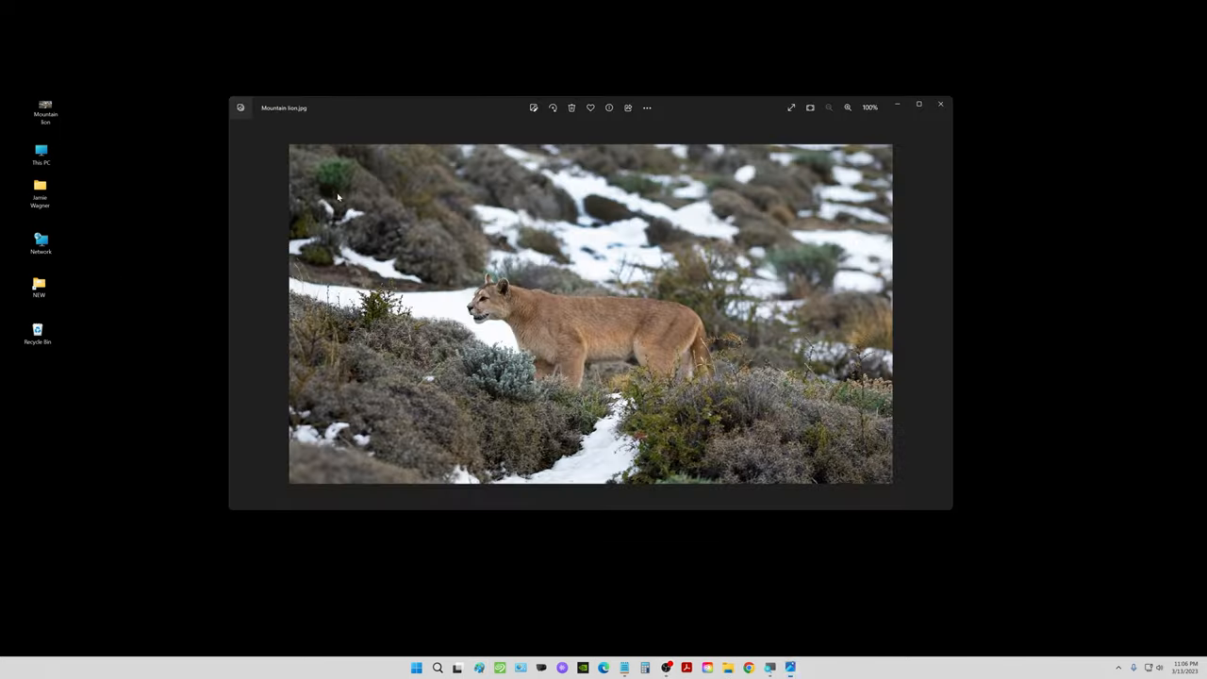
mouse_move(356, 207)
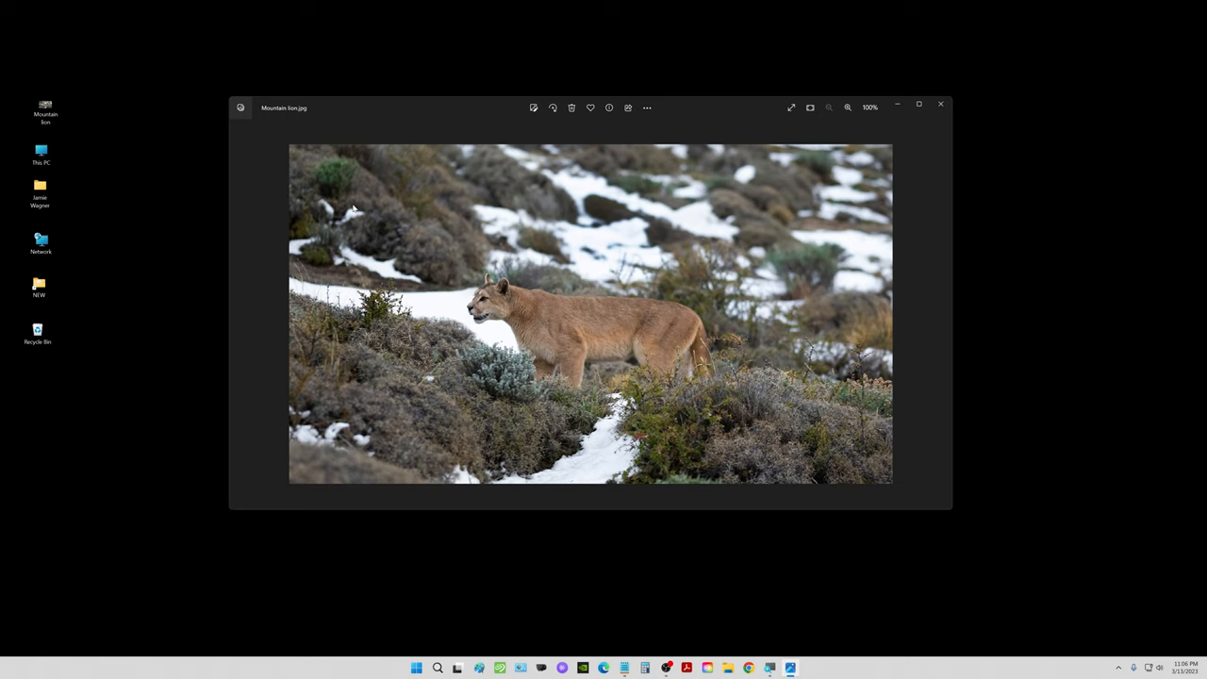